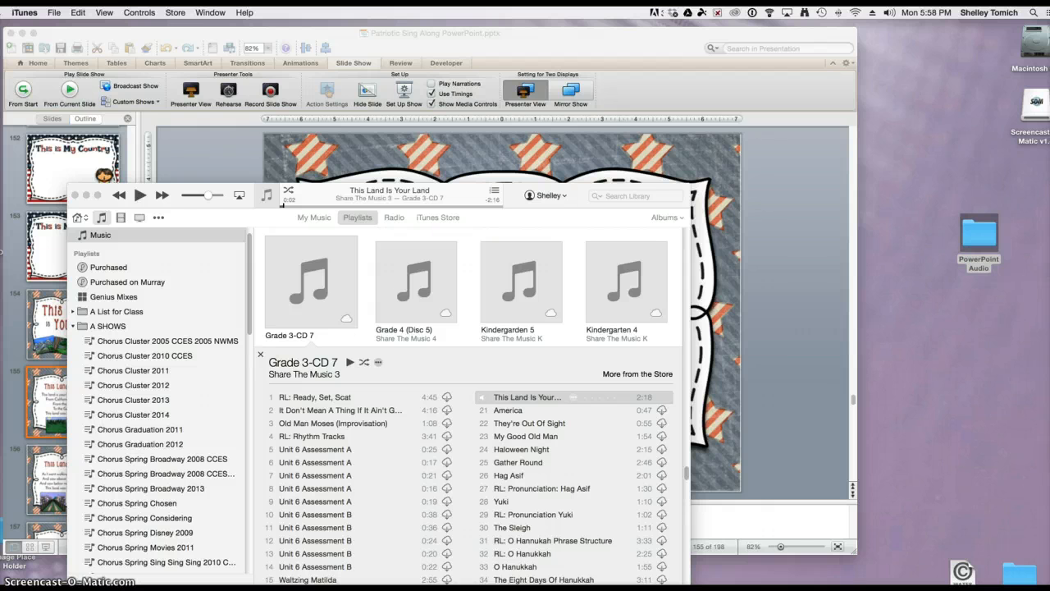
mouse_move(797, 374)
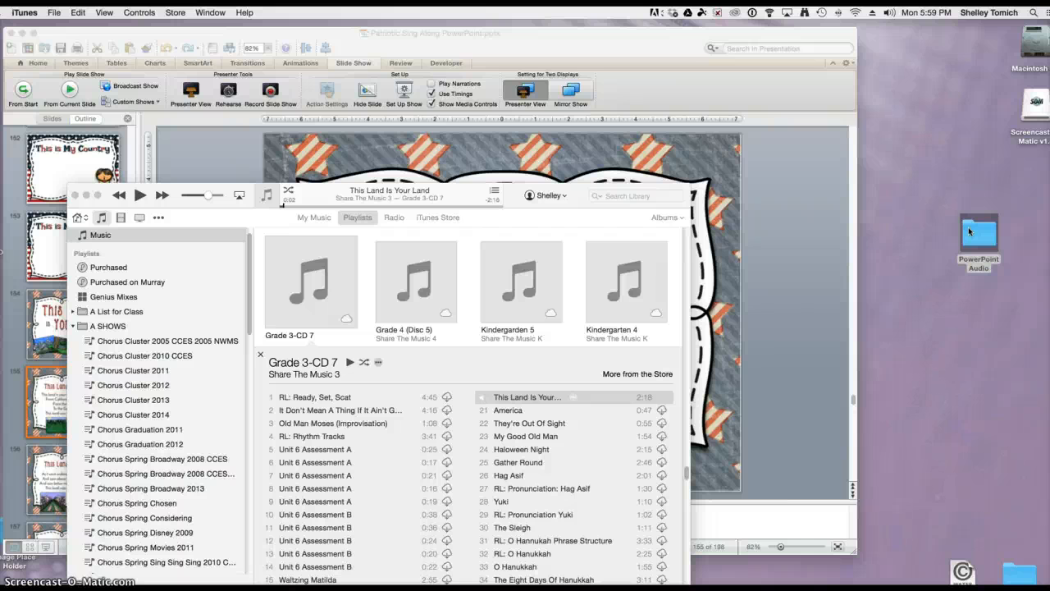
mouse_move(673, 297)
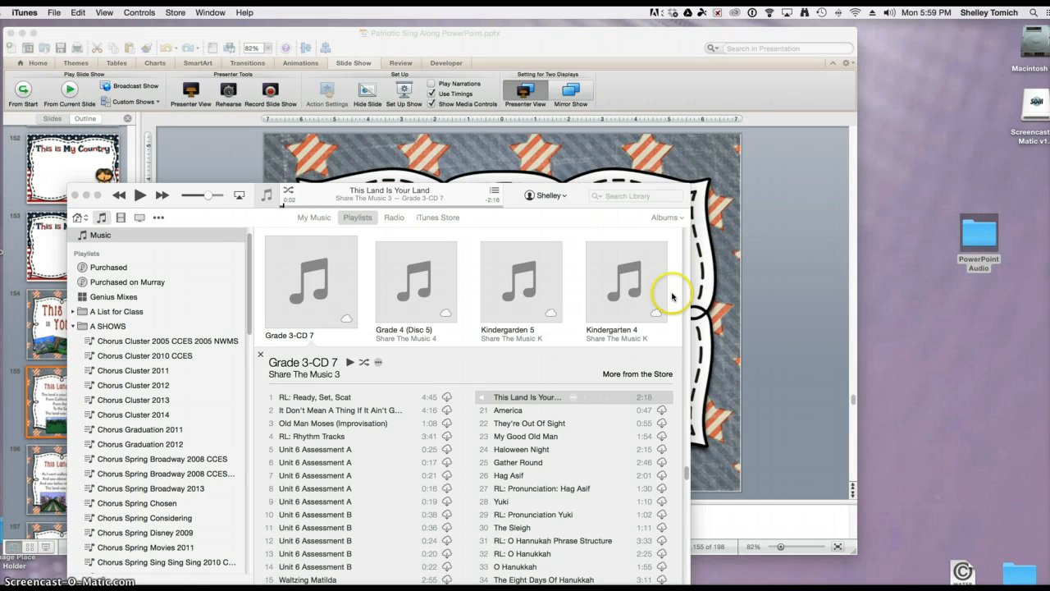
mouse_move(512, 402)
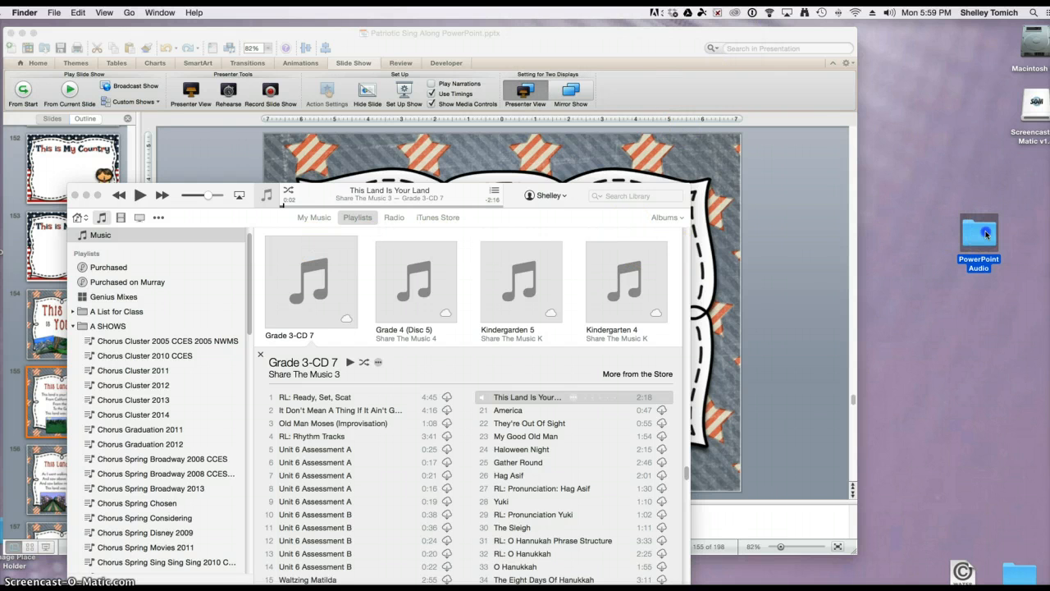
- Check the song's MP3 is in the PowerPoint Audio folder, then close the Finder window
double_click(978, 233)
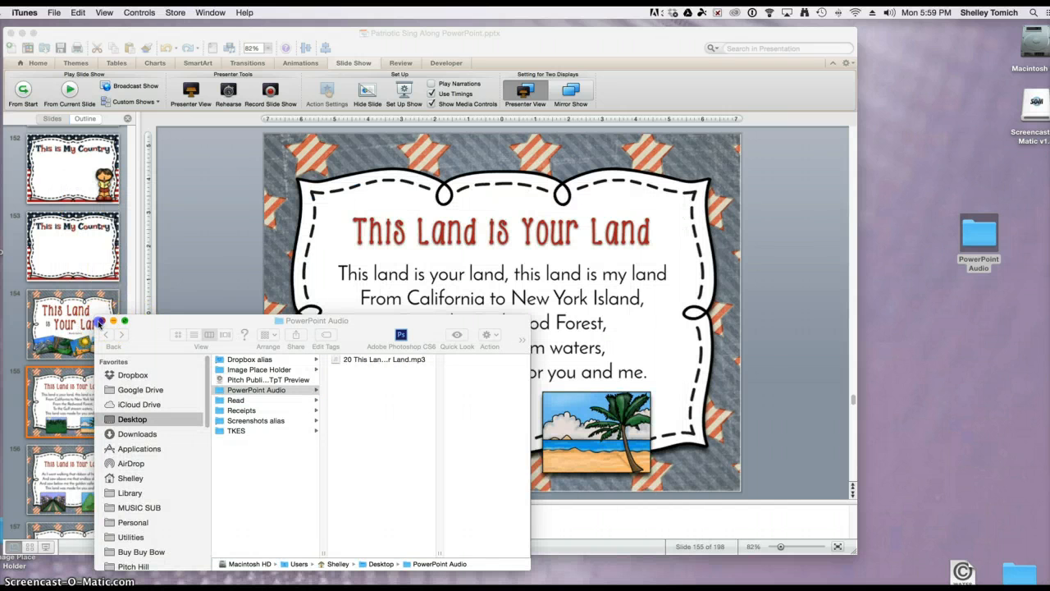
click(102, 320)
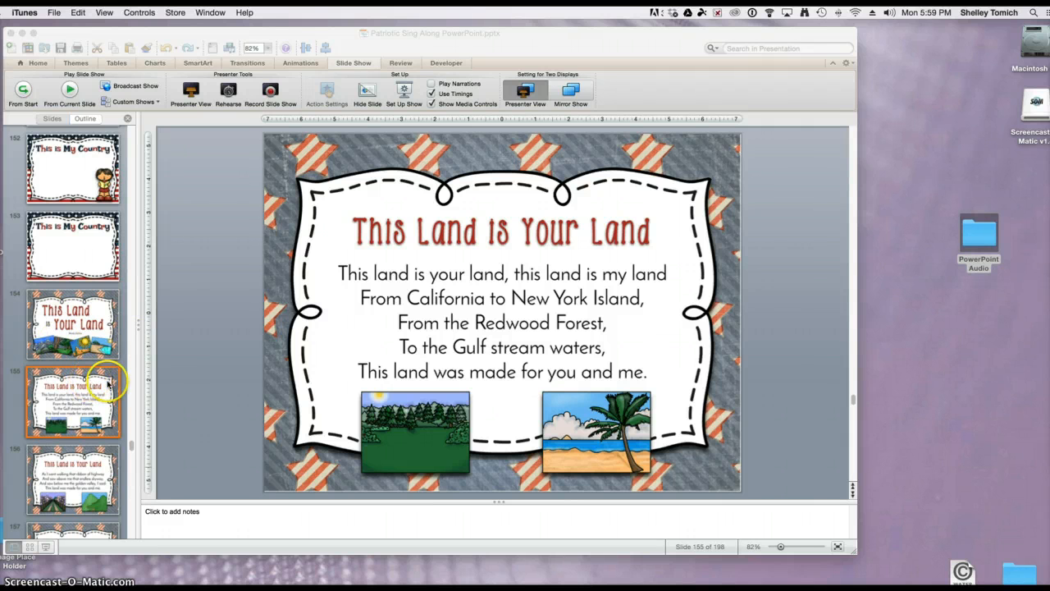
mouse_move(358, 370)
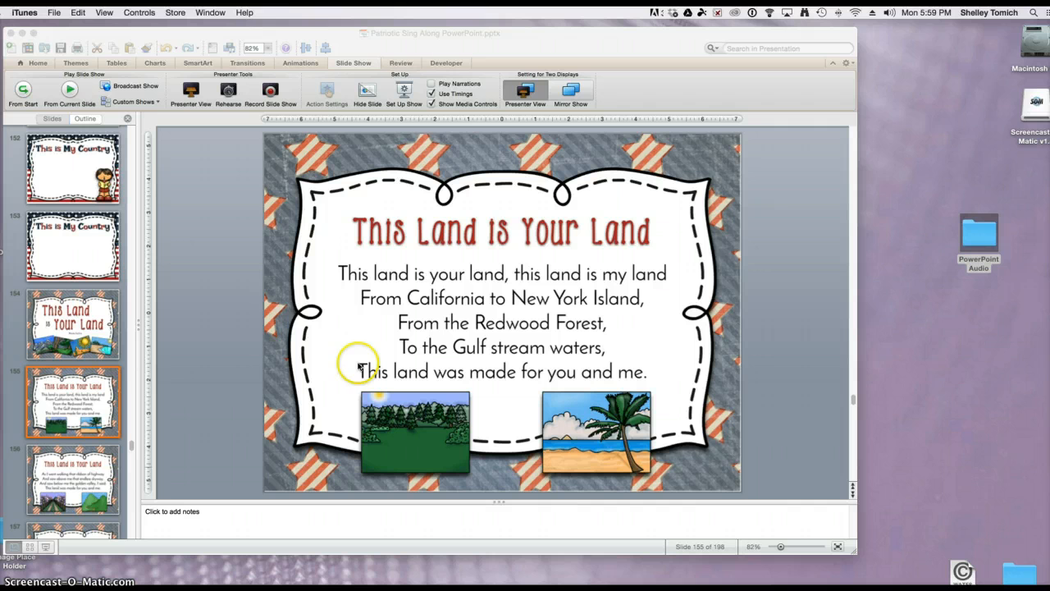
mouse_move(260, 154)
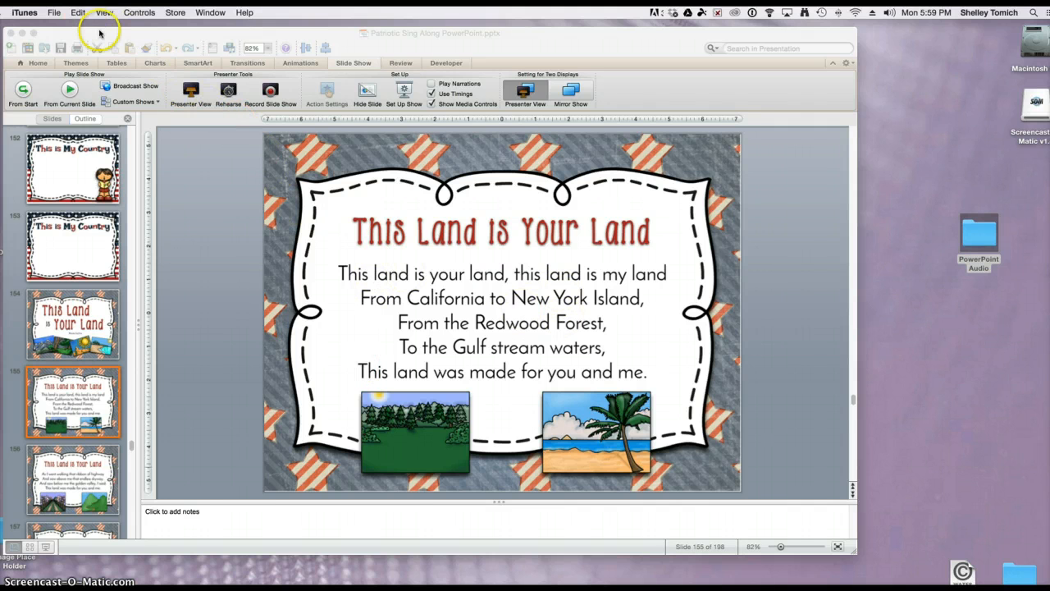
- Embed the 'This Land Is Your Land' MP3 from the PowerPoint Audio folder onto the lyrics slide
click(154, 13)
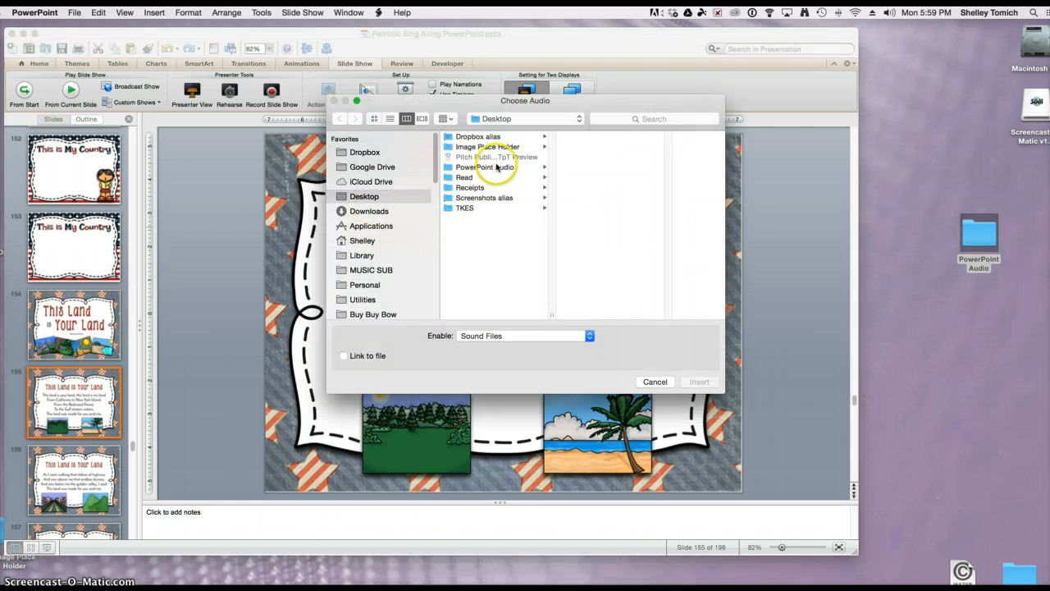
click(486, 167)
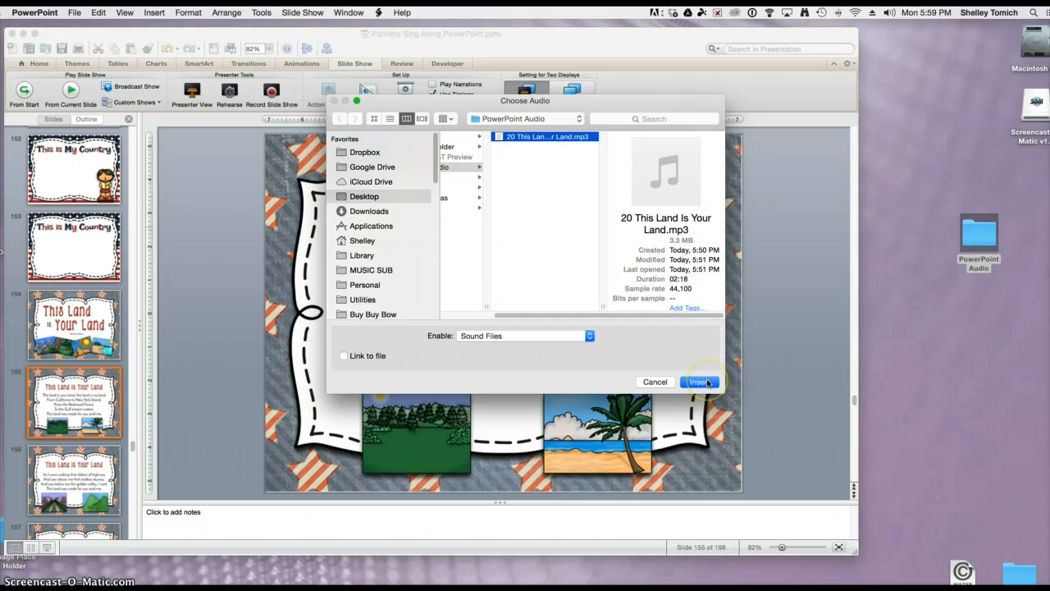
click(699, 381)
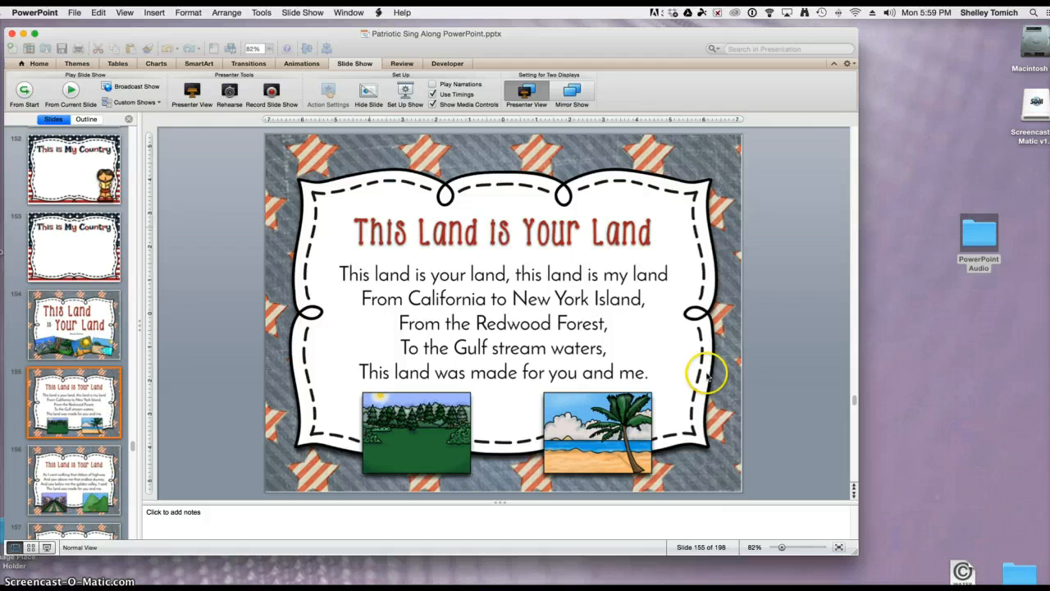
mouse_move(634, 345)
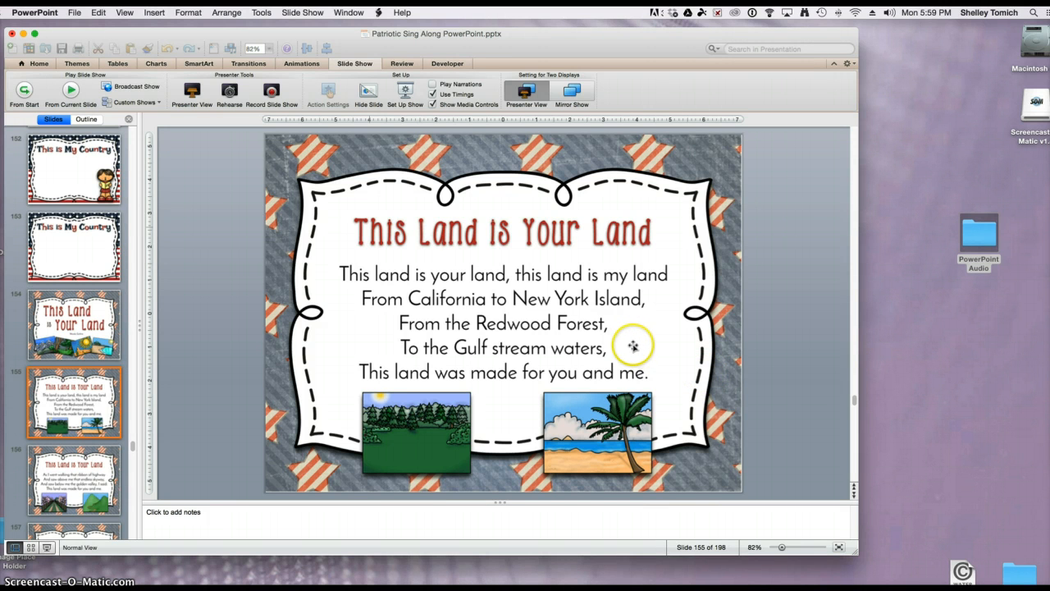
- Move the audio icon to the lower-left, shrink it, and set it to Play Across Slides
click(502, 312)
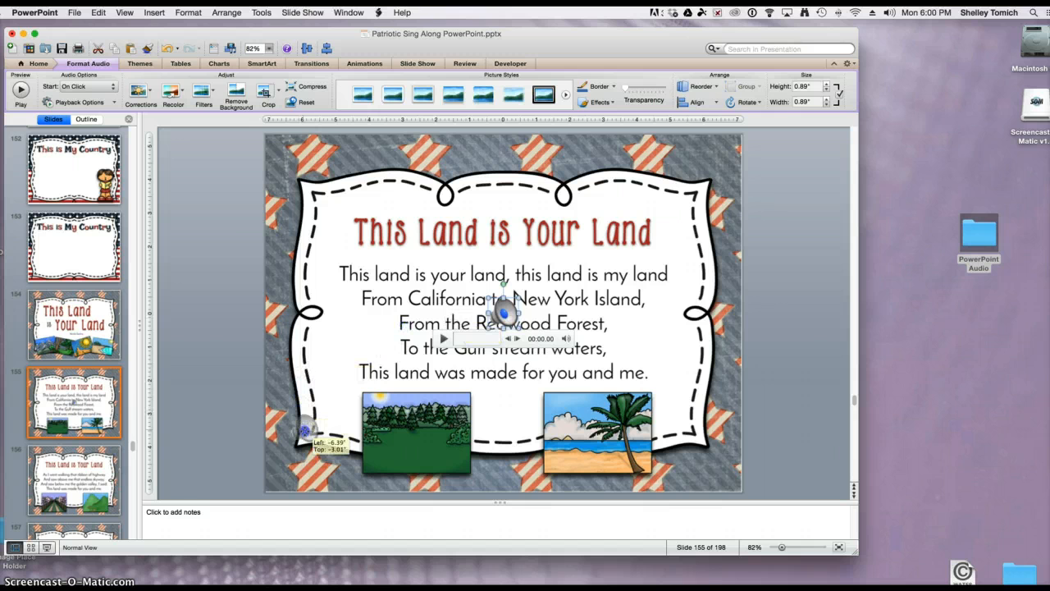
drag(505, 308, 308, 443)
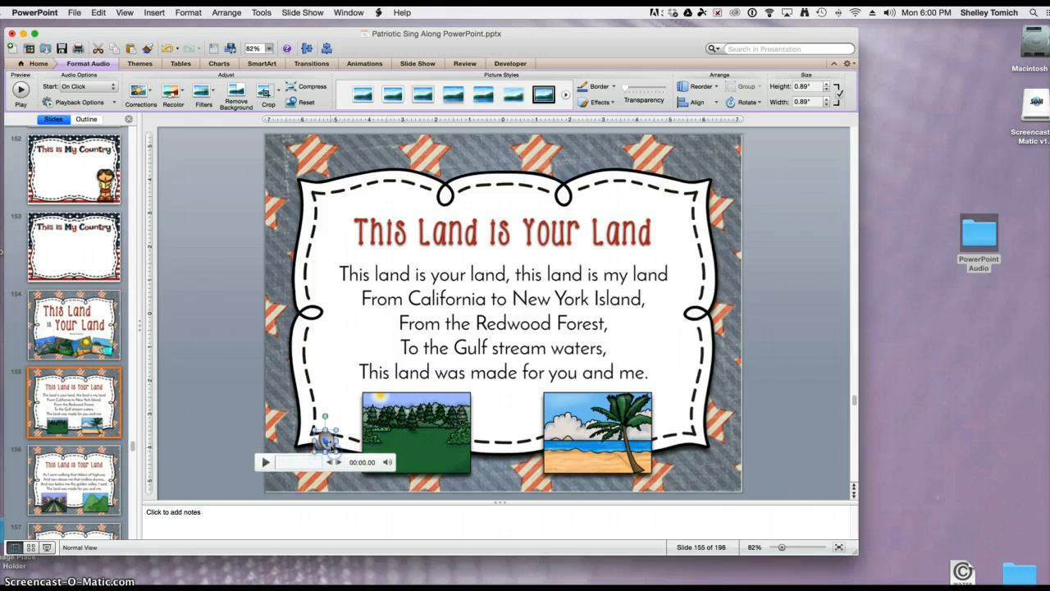
drag(328, 440, 327, 443)
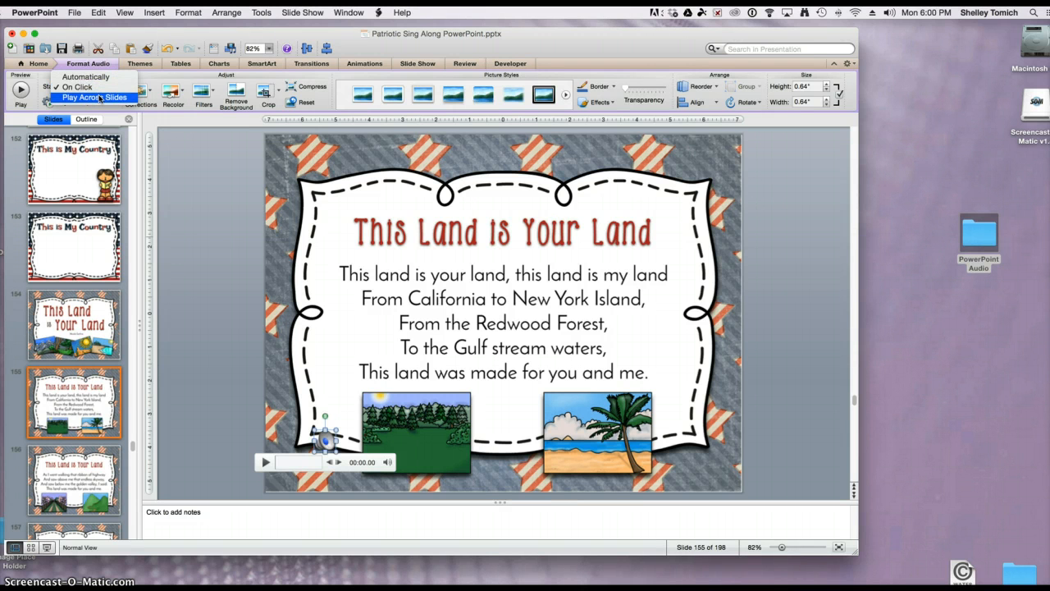
click(95, 97)
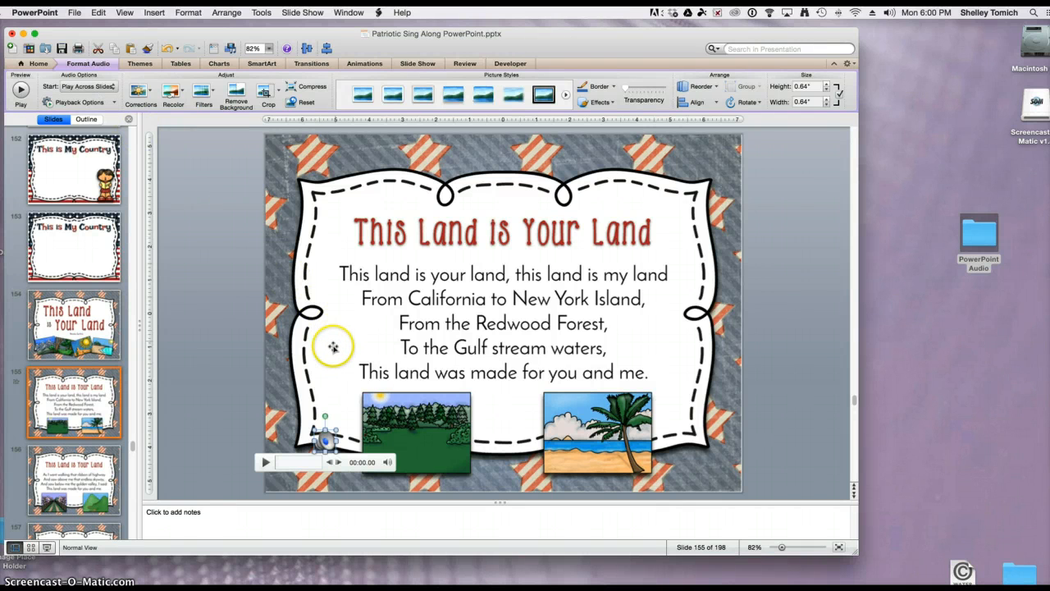
mouse_move(330, 352)
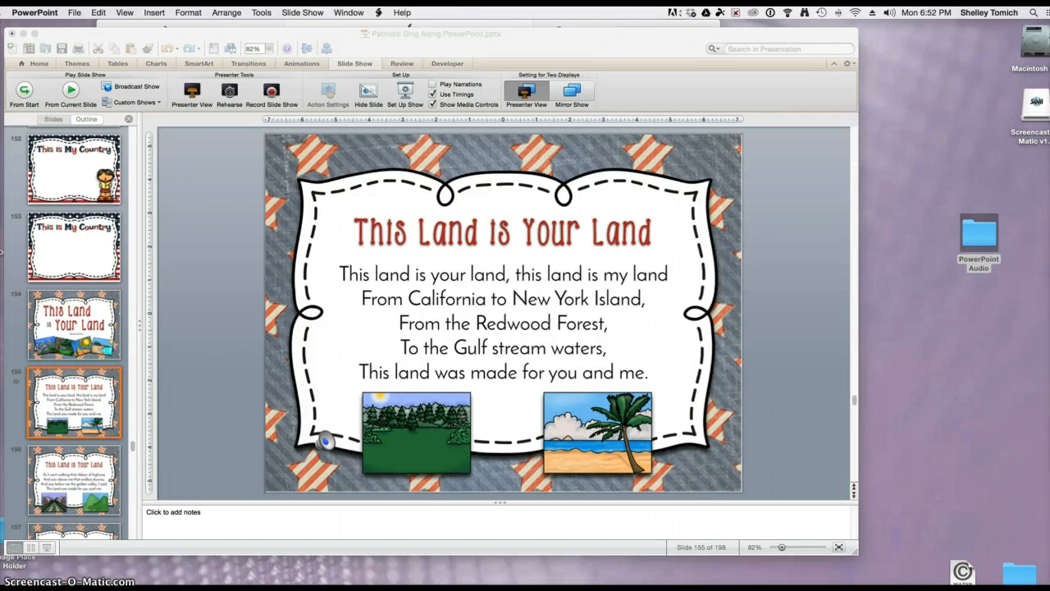
click(52, 118)
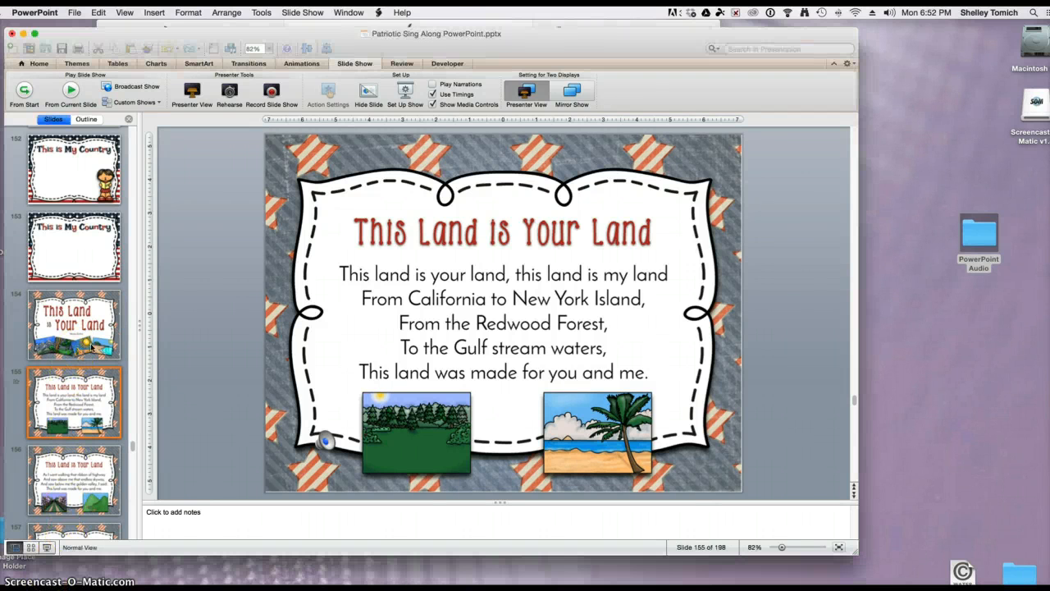
click(74, 325)
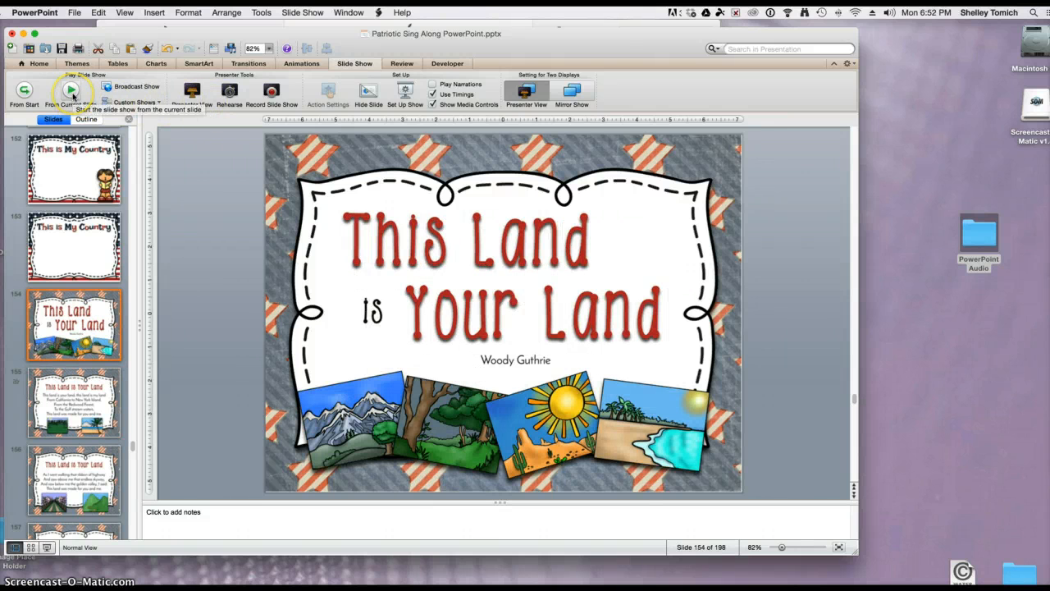
click(70, 91)
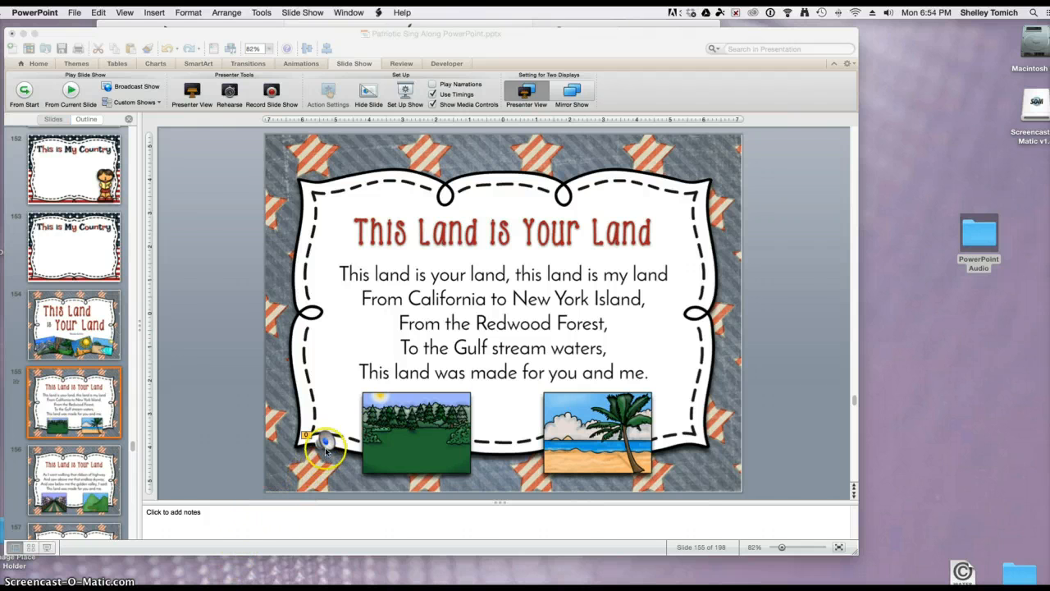
- Set the audio's animation timing to start On Click and return to the title slide
click(325, 446)
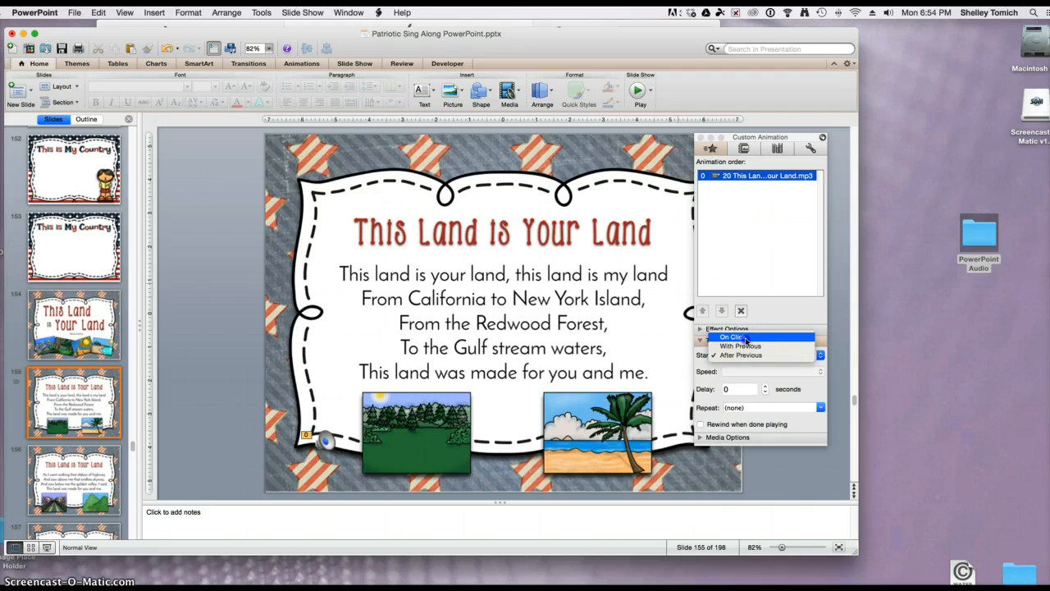
click(732, 336)
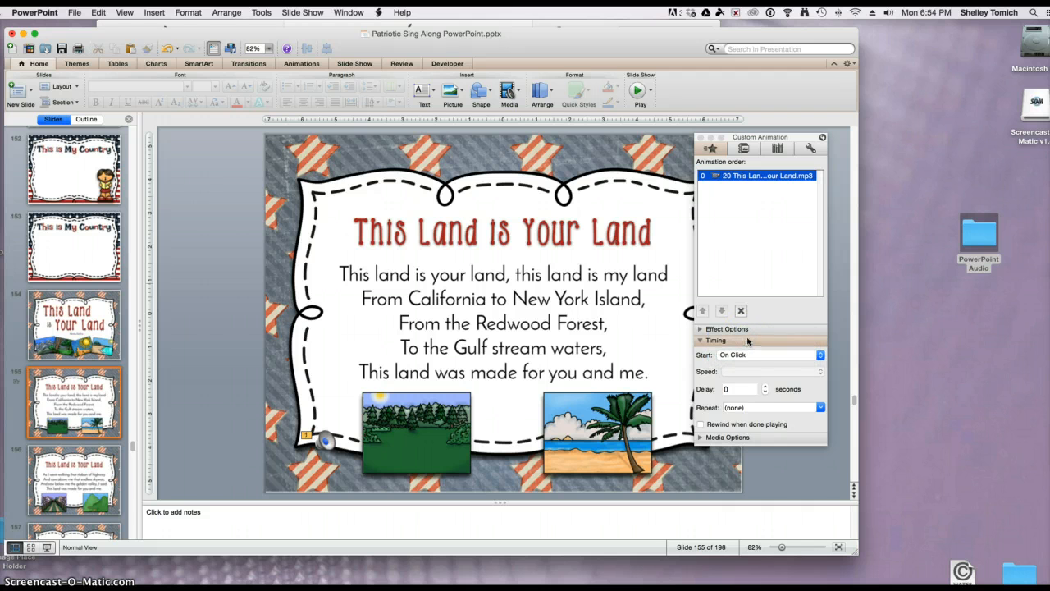
mouse_move(670, 332)
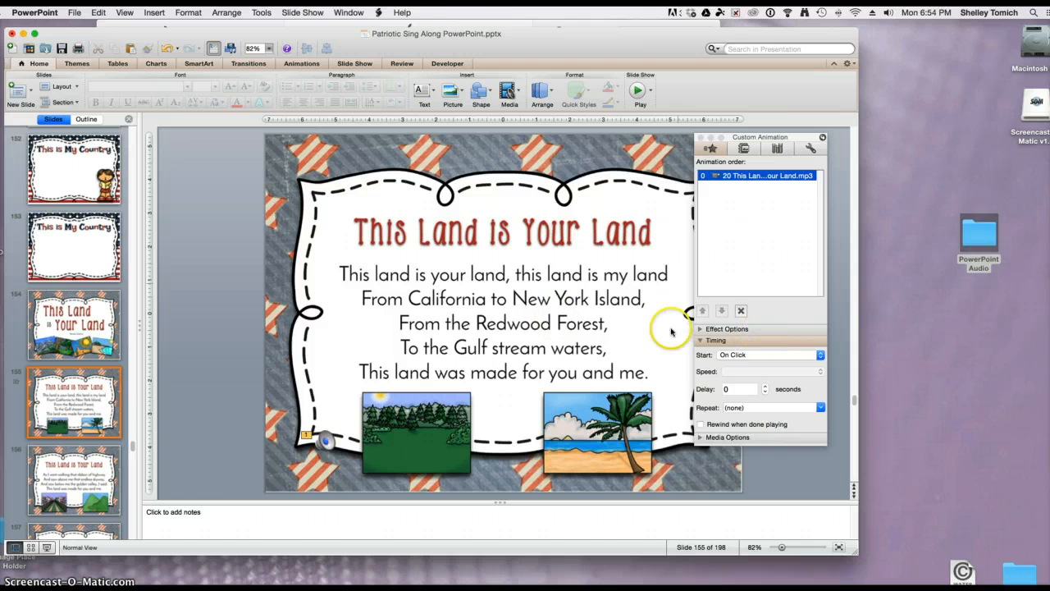
click(74, 325)
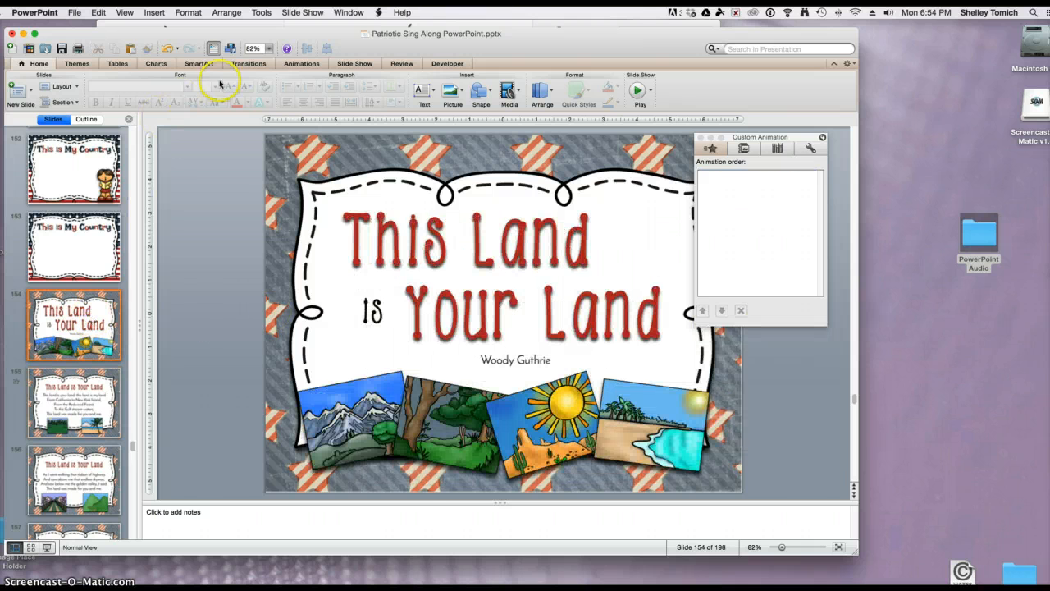